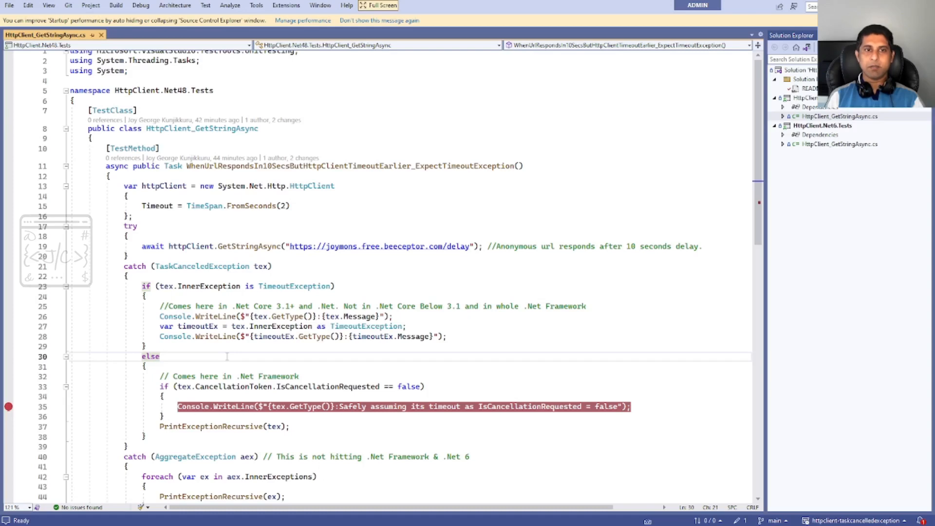
Highlight the awaited GetStringAsync call in the .NET Framework test.
left_click_drag(123, 185, 135, 216)
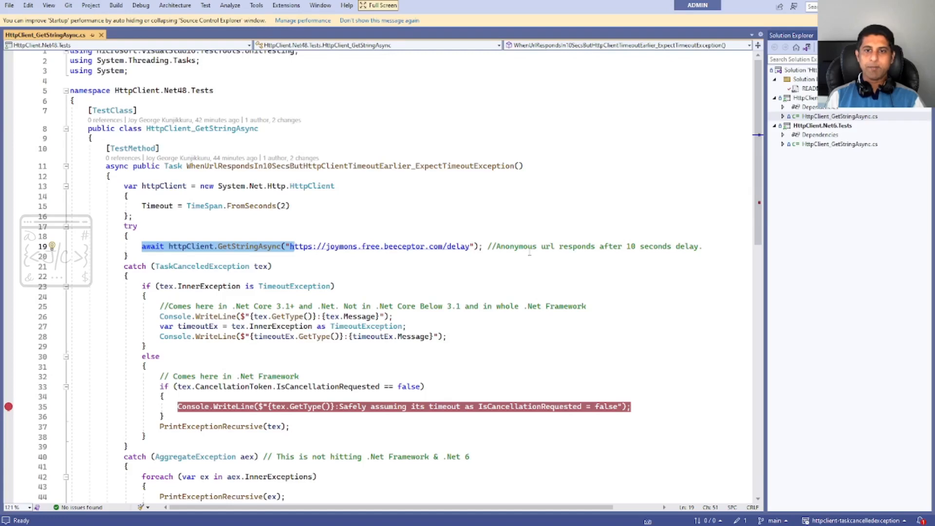
mouse_move(424, 250)
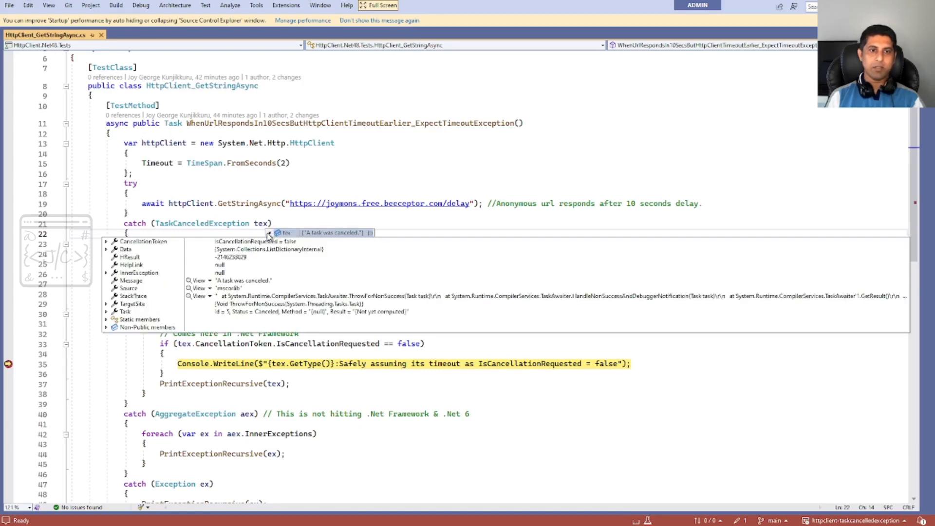
mouse_move(161, 281)
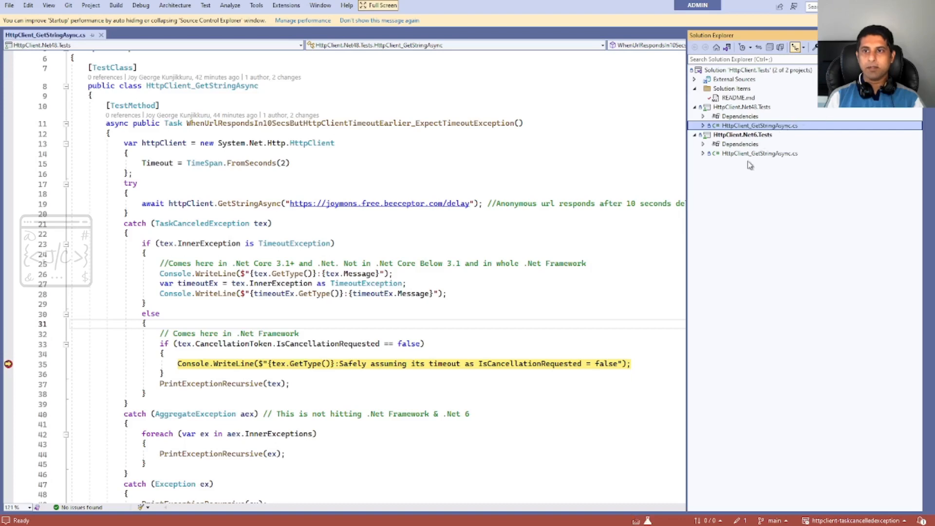
Select HttpClient.Net6.Tests and open HttpClient_GetStringAsync.cs from Solution Explorer.
left_click(742, 135)
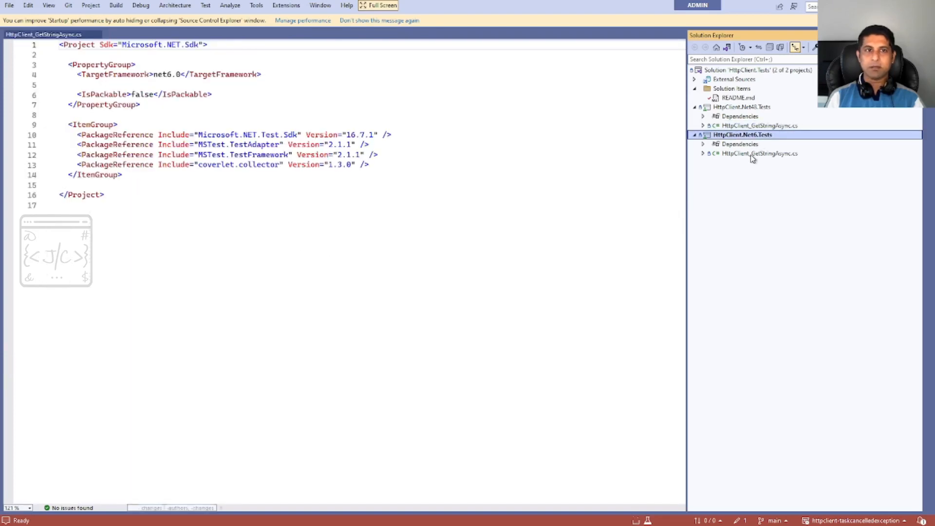
double_click(759, 153)
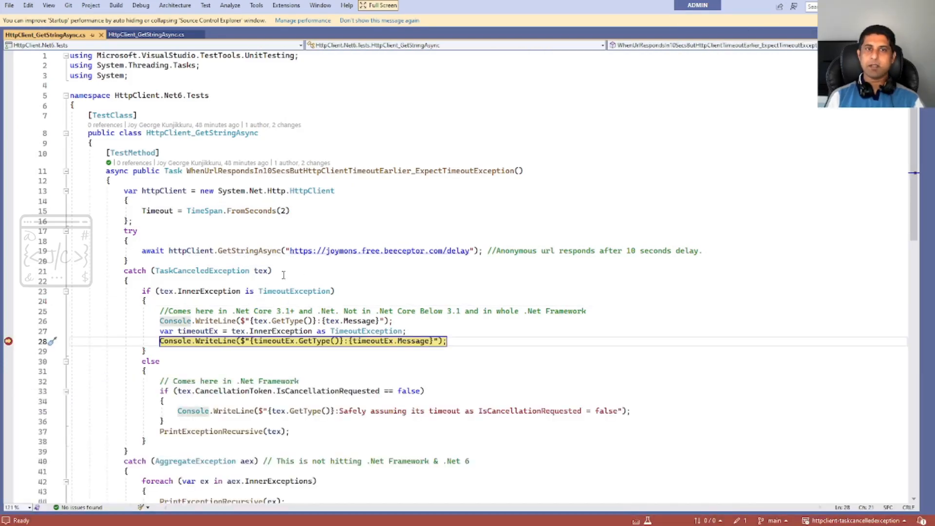
mouse_move(262, 270)
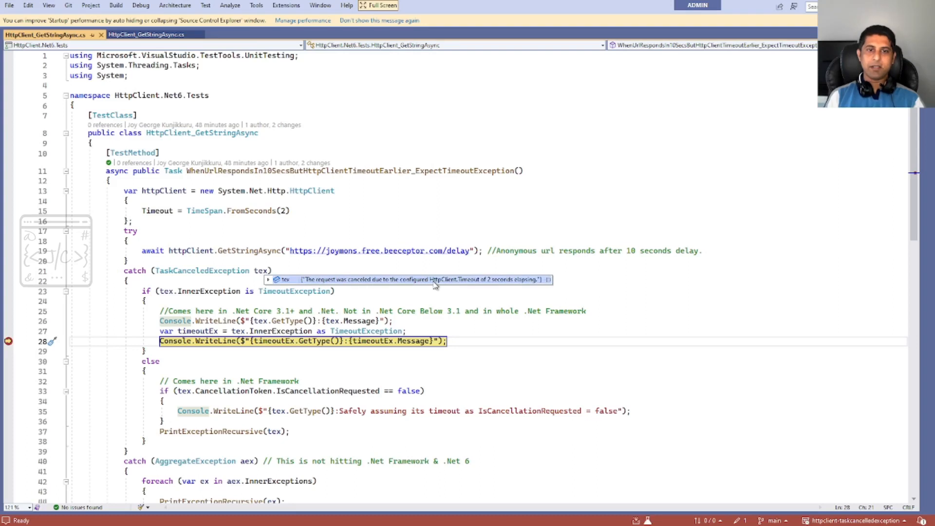
mouse_move(439, 285)
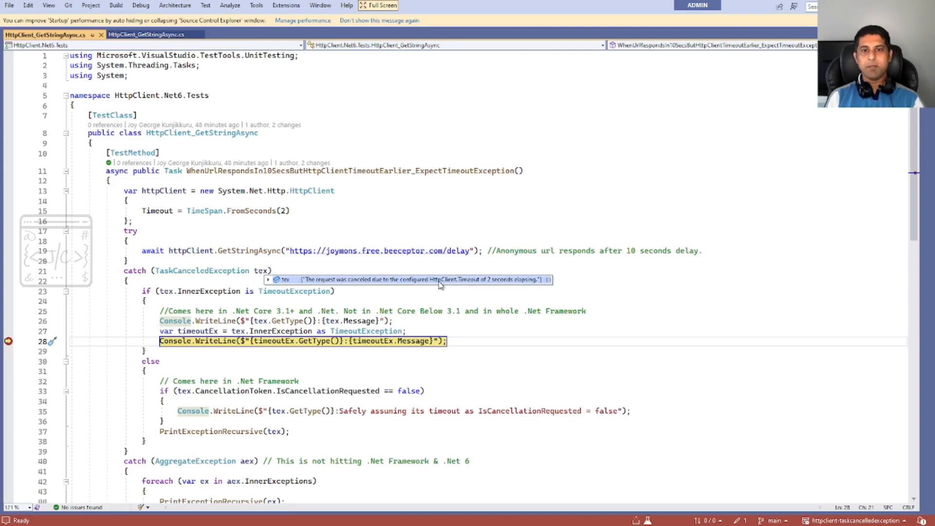
mouse_move(500, 285)
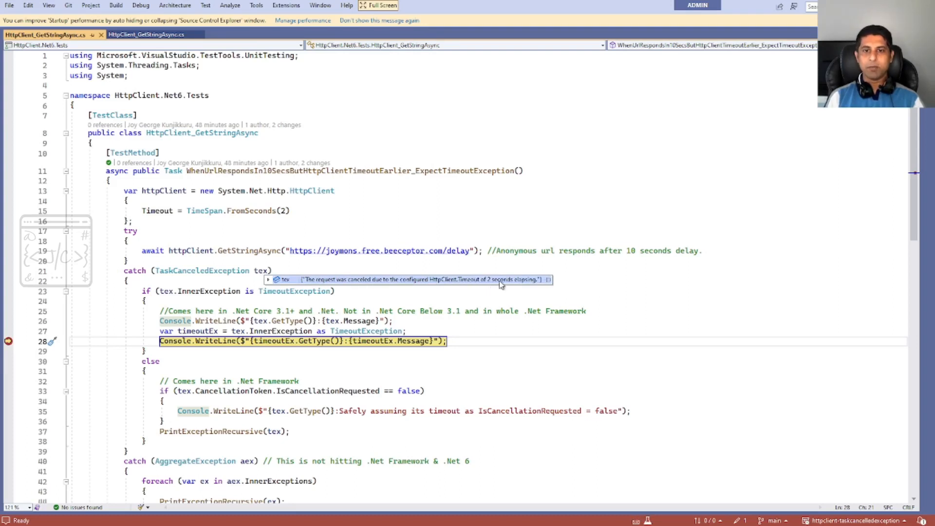
mouse_move(412, 286)
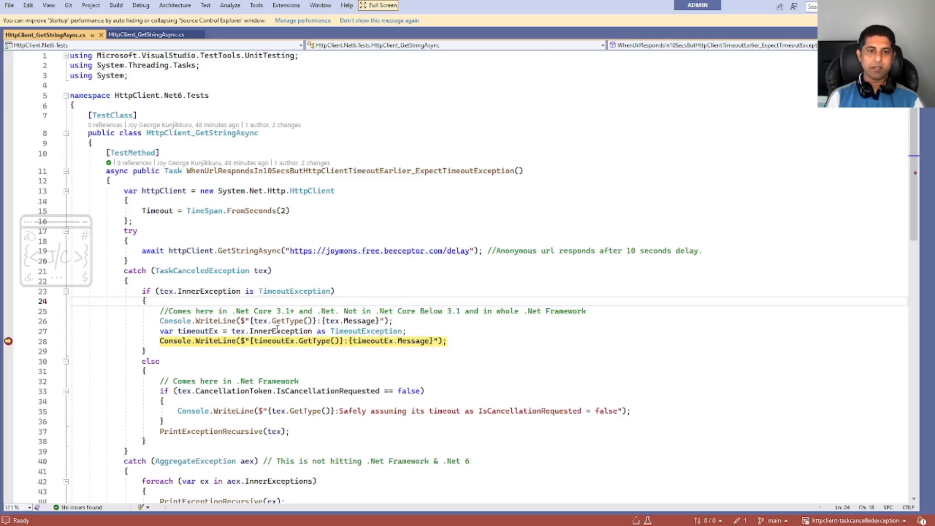
mouse_move(267, 331)
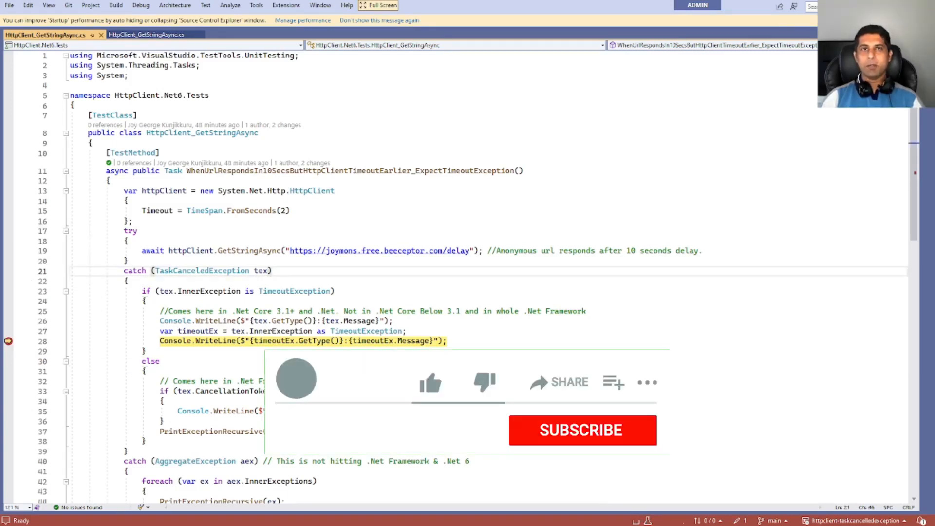
left_click(430, 383)
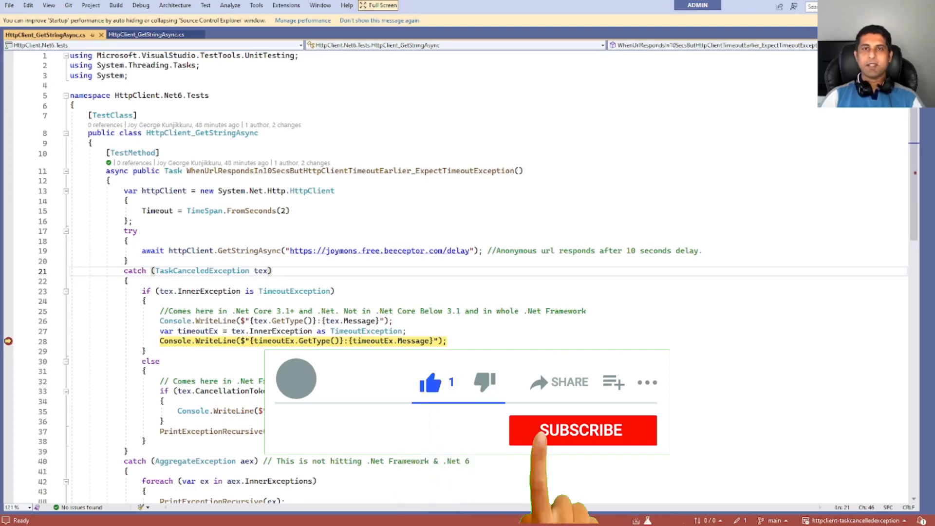
left_click(583, 430)
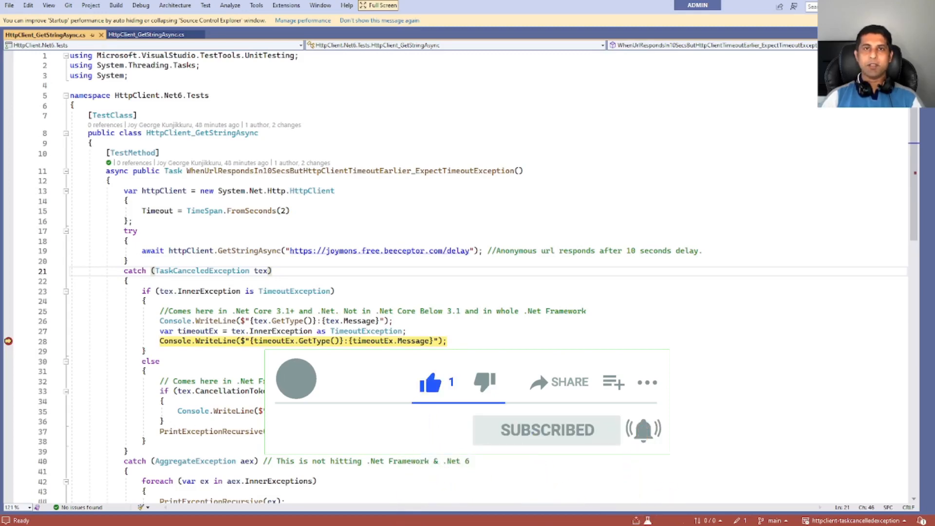